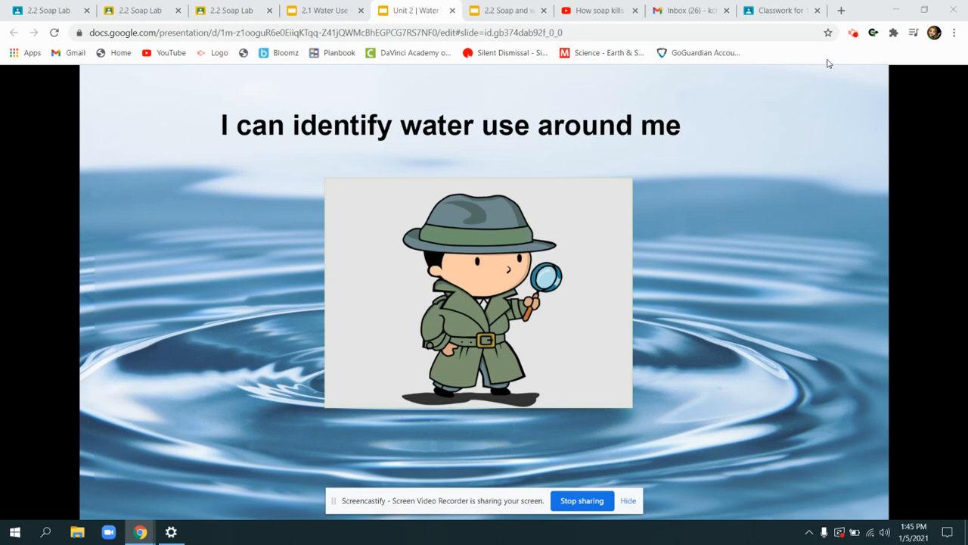
Switch to the 2.1 Water Use deck's browser tab
left_click(324, 9)
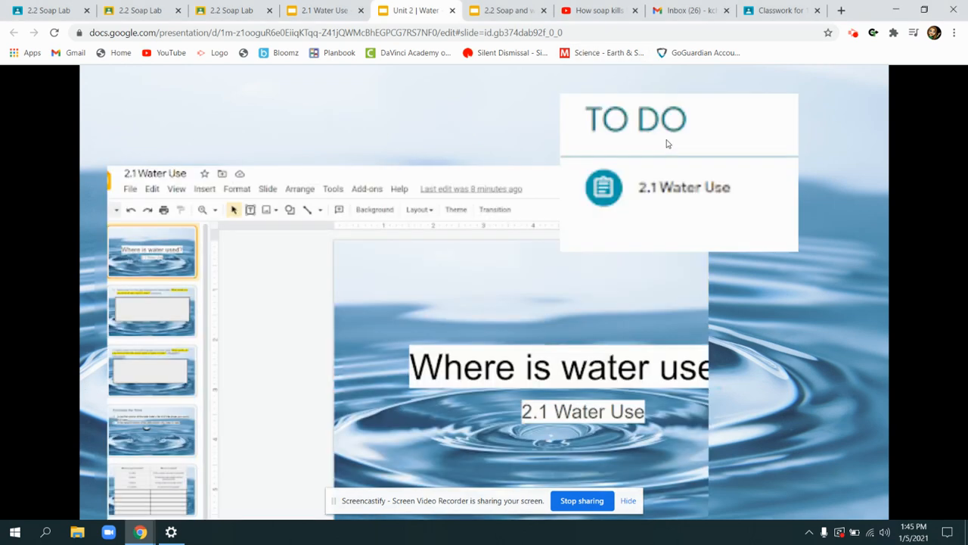
mouse_move(725, 101)
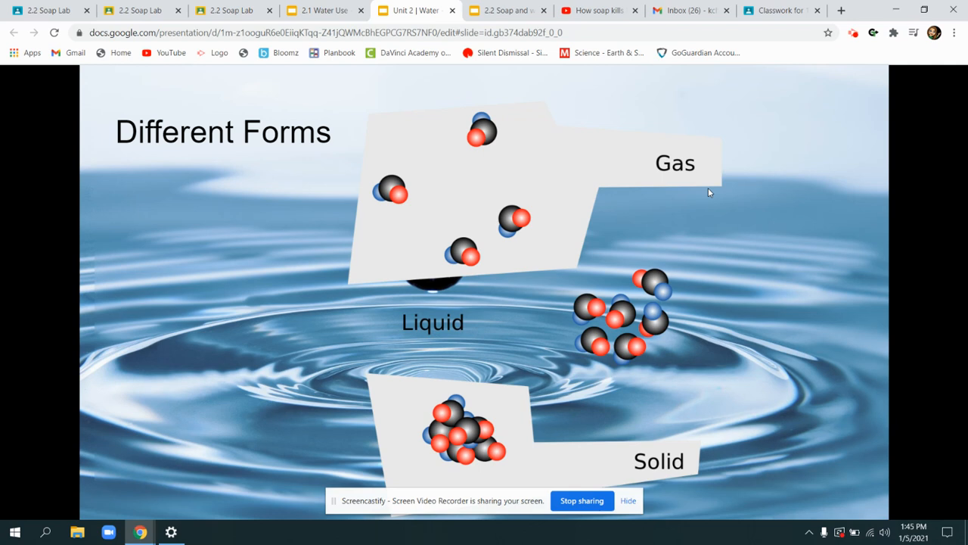
mouse_move(552, 367)
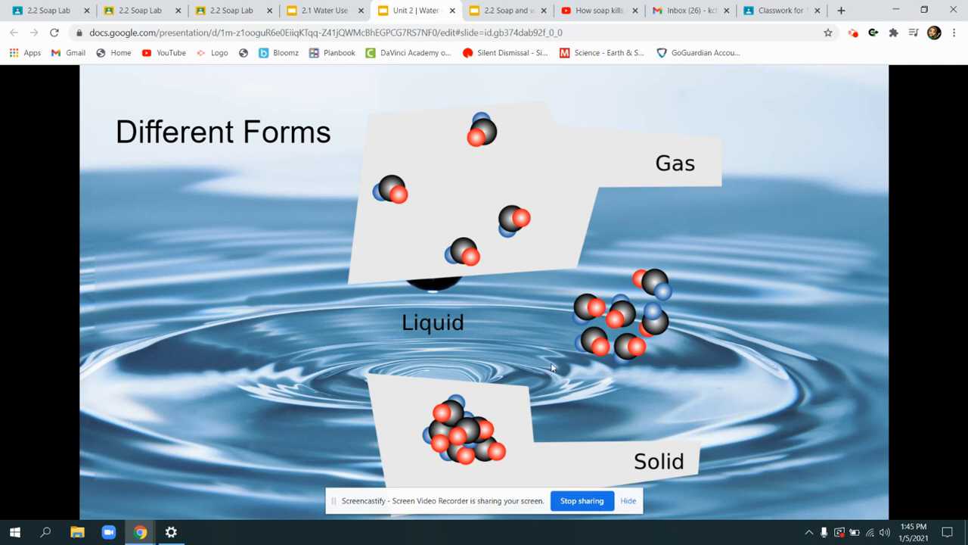
mouse_move(661, 250)
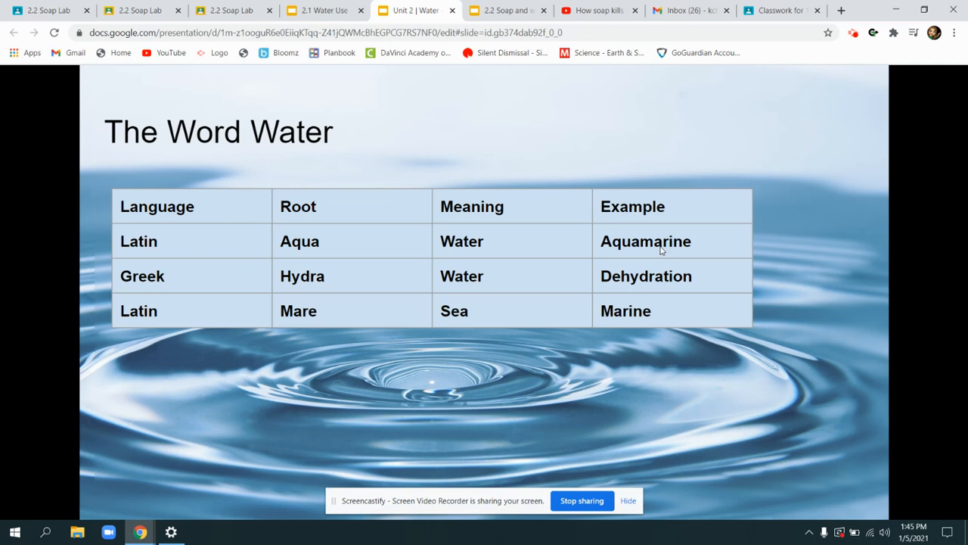
mouse_move(439, 265)
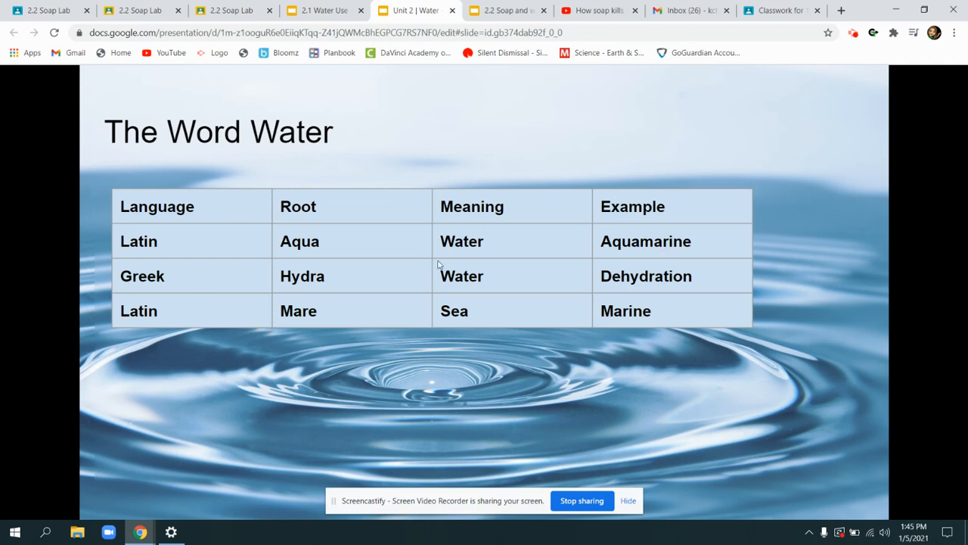
mouse_move(338, 229)
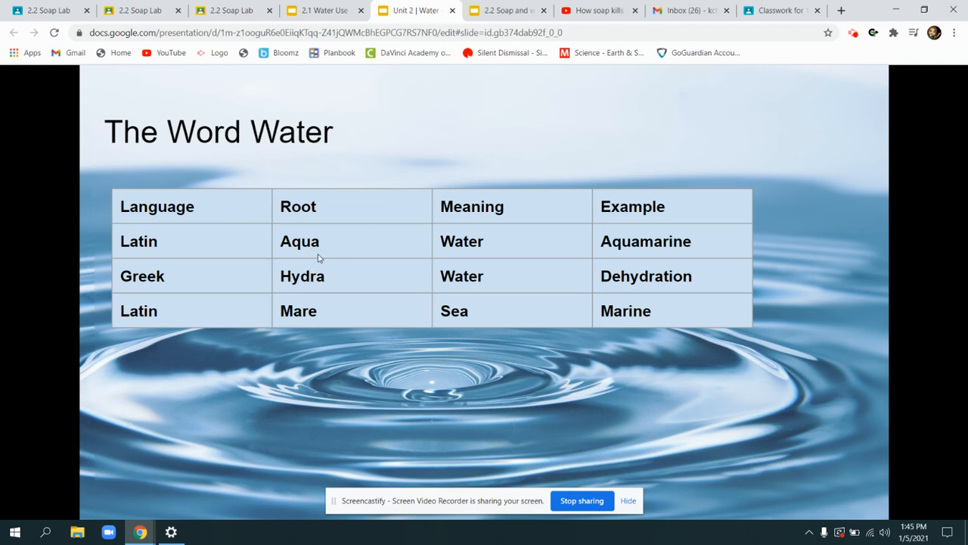
mouse_move(286, 224)
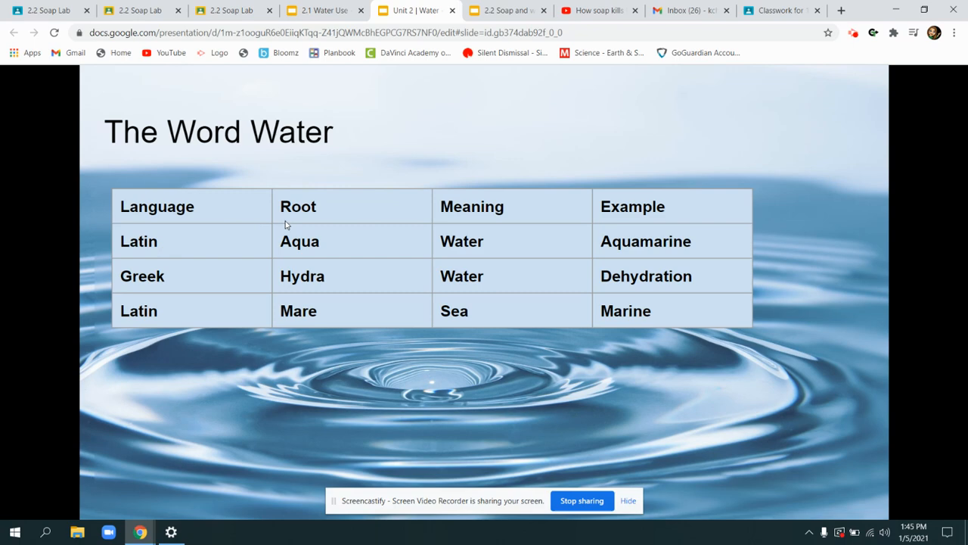
mouse_move(363, 101)
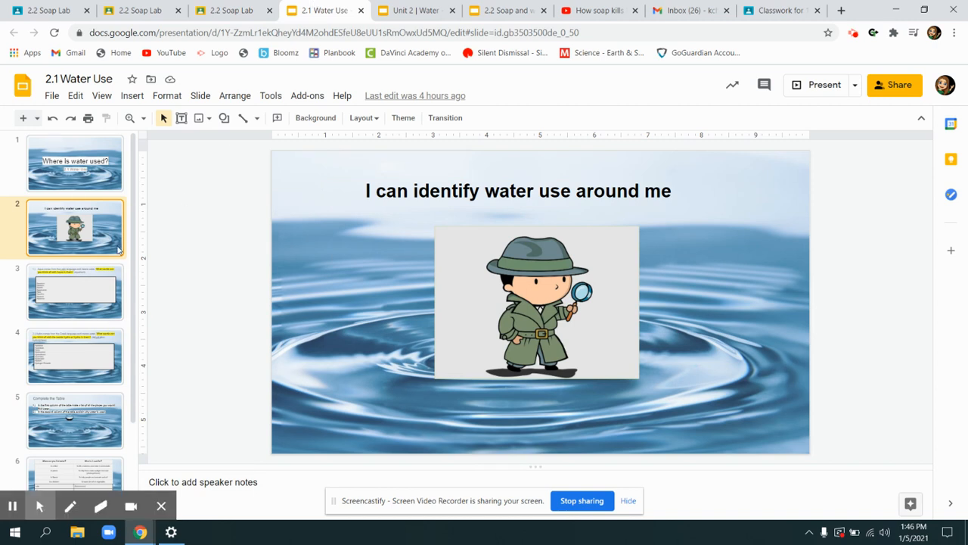
Open slide 3 listing eight Aqua words, from Aquarium to Aquaman
left_click(74, 291)
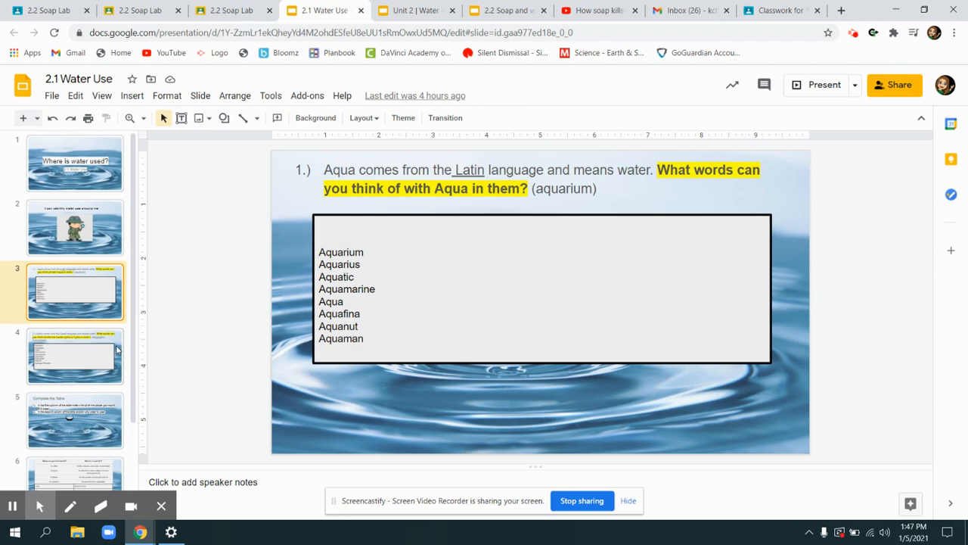
Open slide 4's Hydra word list, glance at the Unit 2 tab, then return
left_click(74, 355)
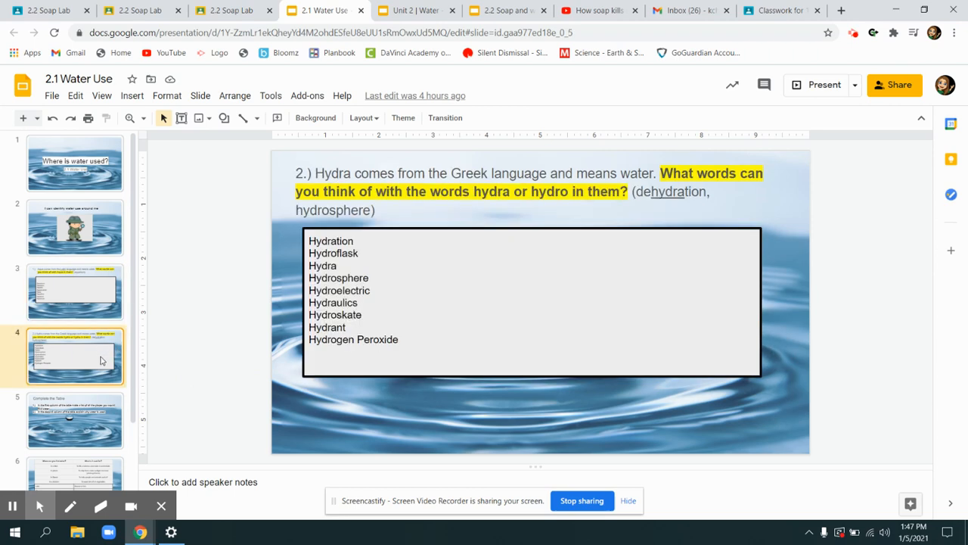
mouse_move(111, 349)
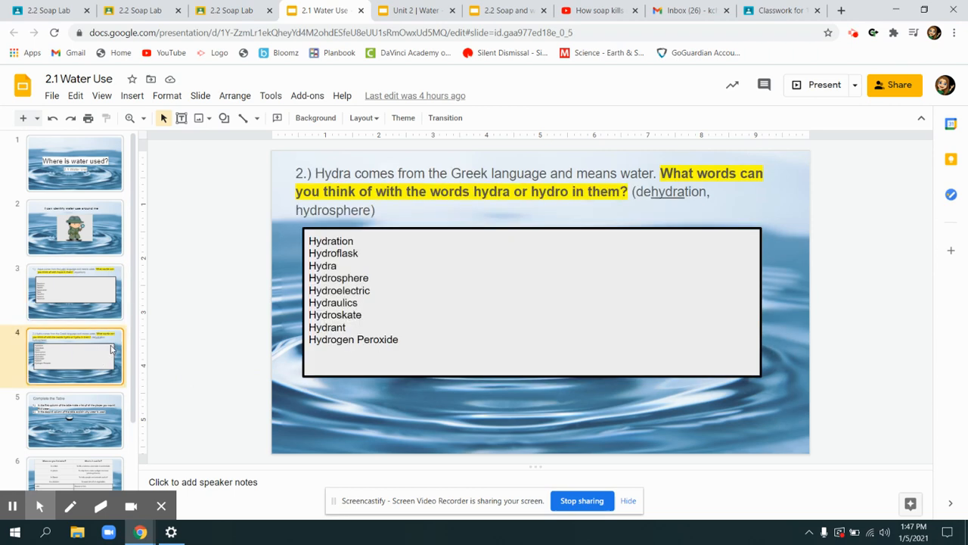
left_click(415, 10)
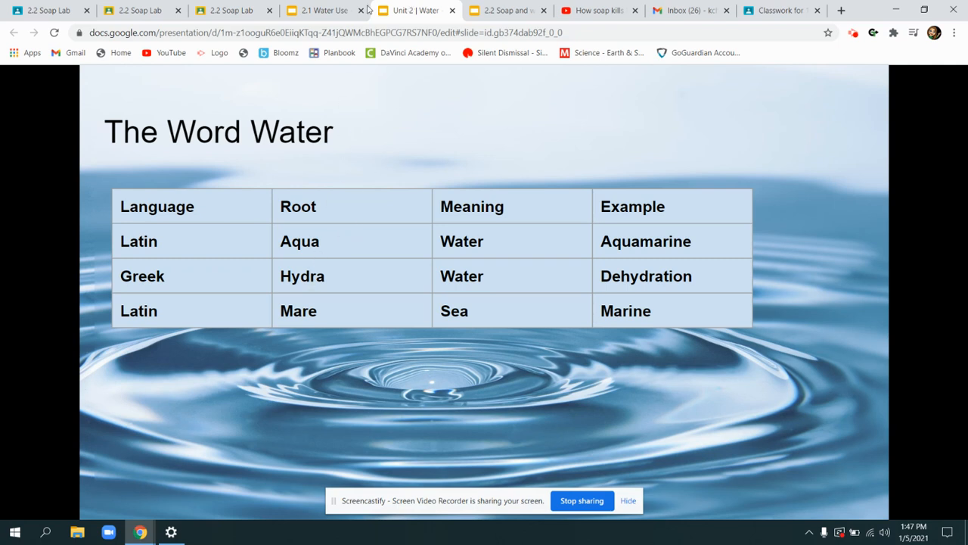
left_click(325, 10)
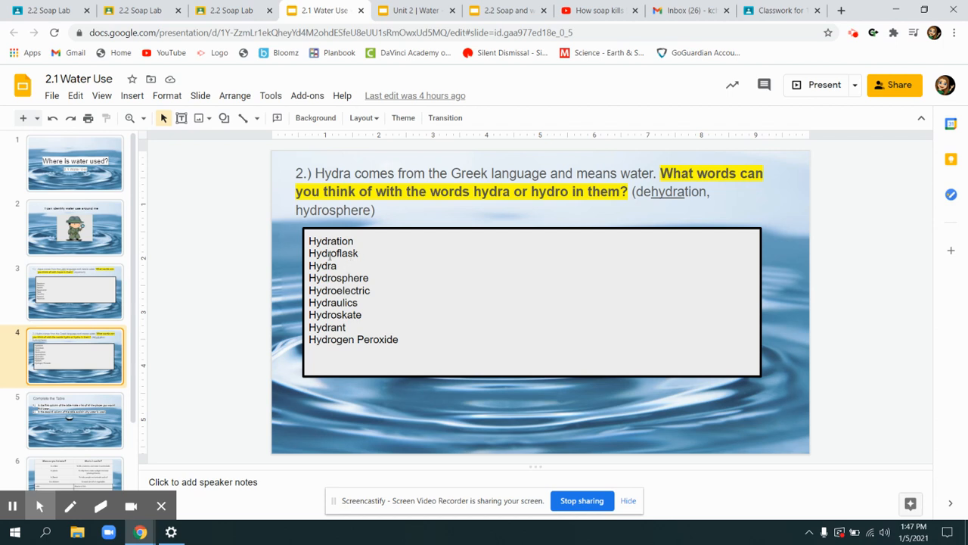
mouse_move(235, 255)
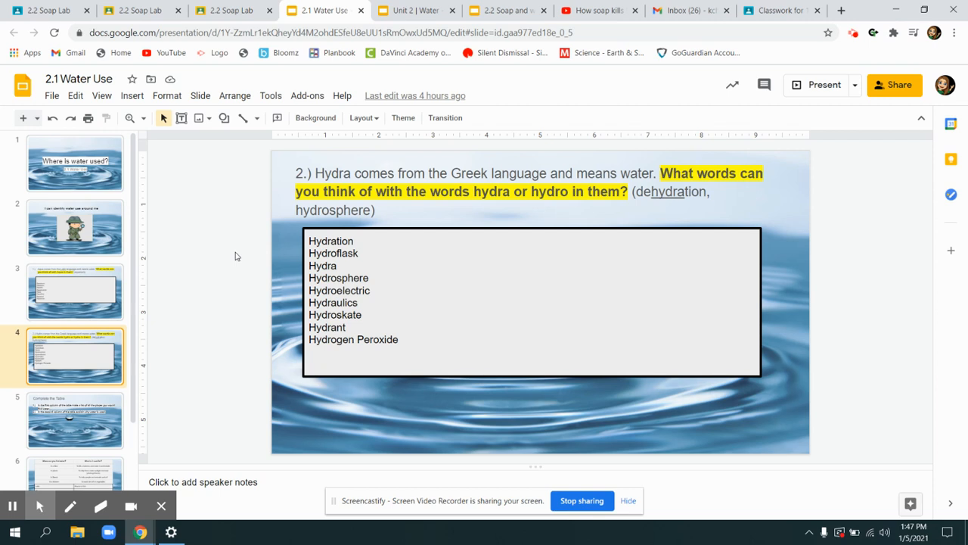
mouse_move(230, 268)
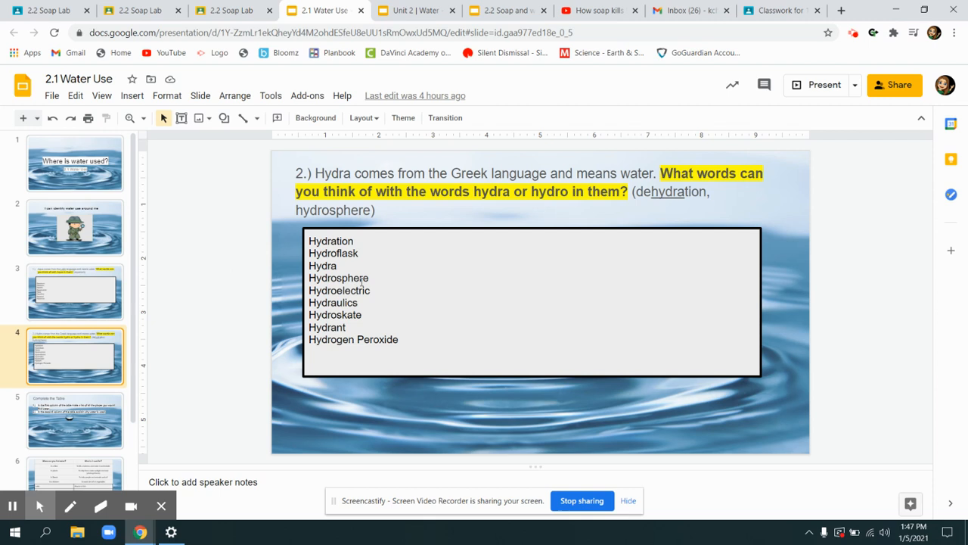
mouse_move(244, 258)
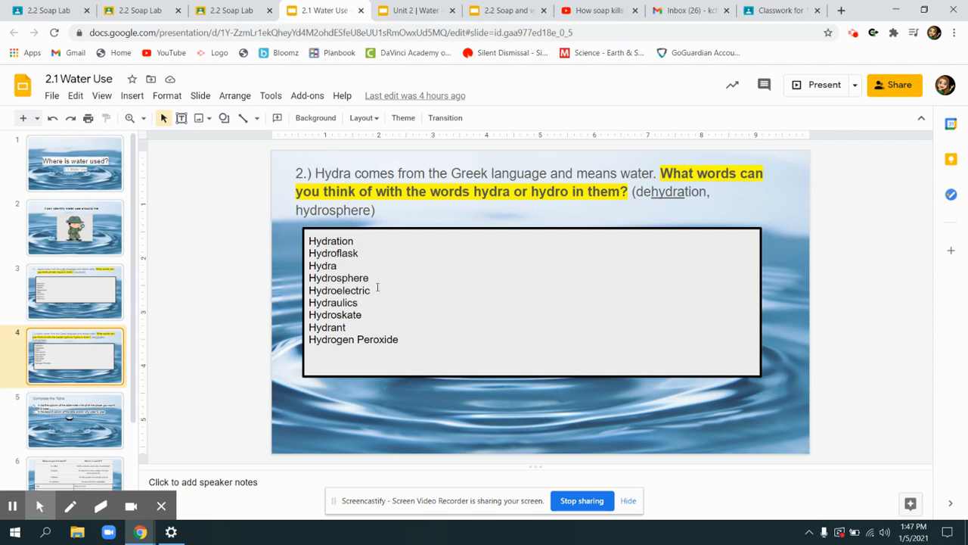
mouse_move(246, 377)
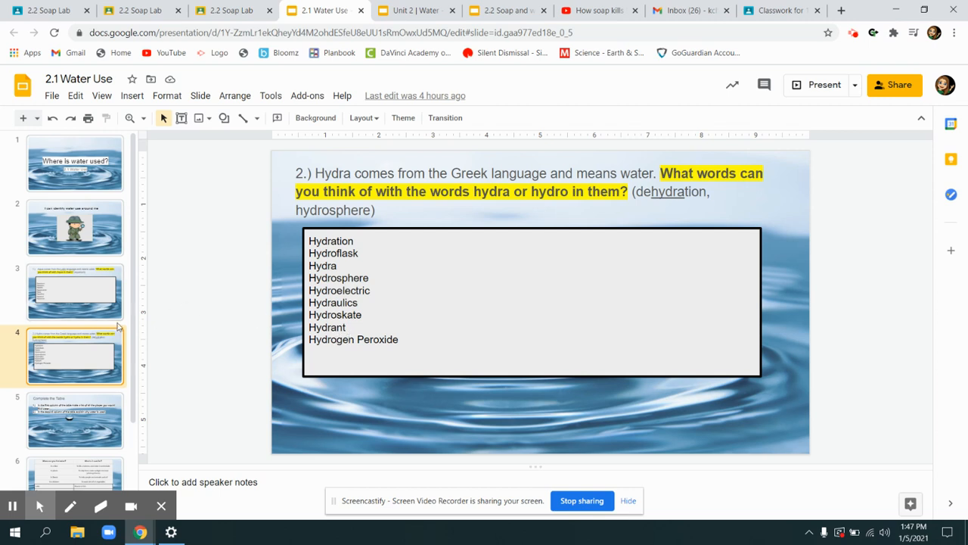
left_click(74, 334)
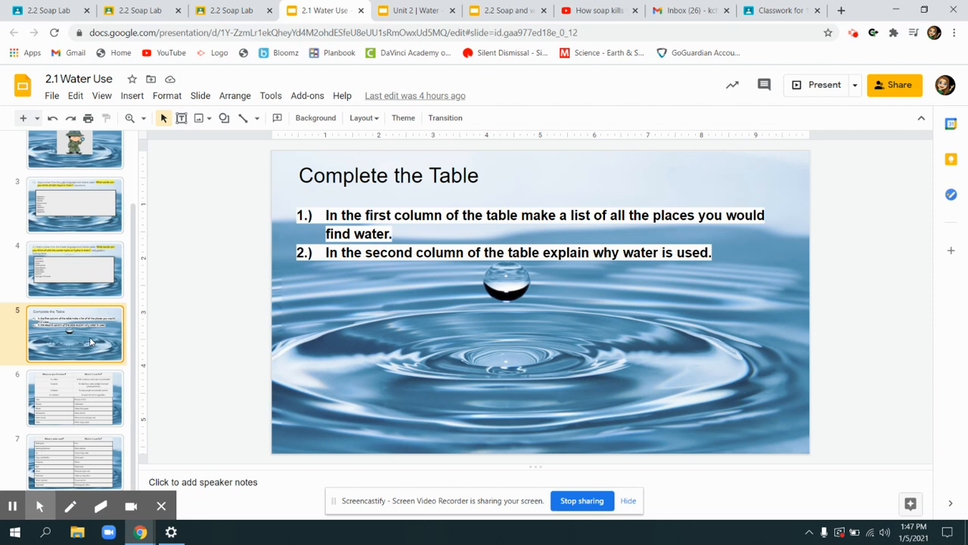
mouse_move(82, 339)
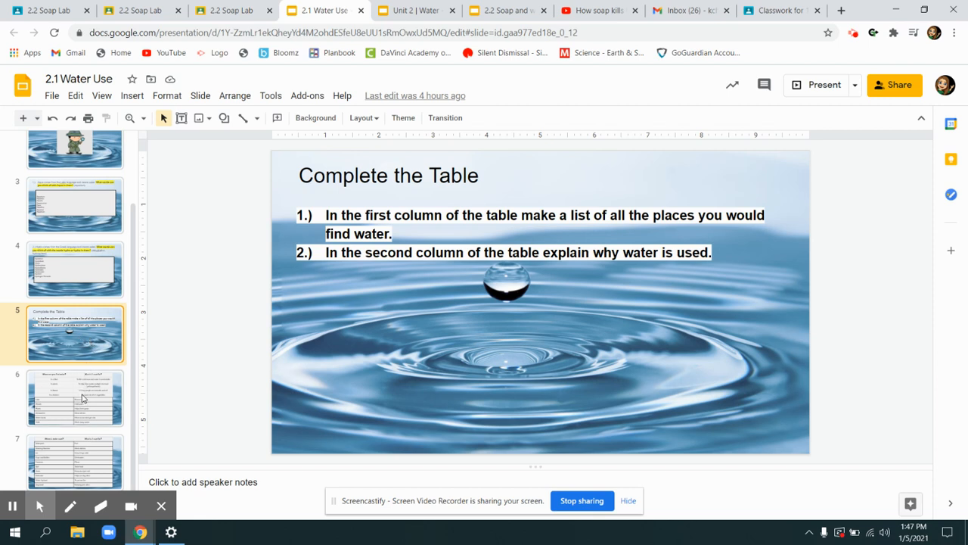
left_click(415, 10)
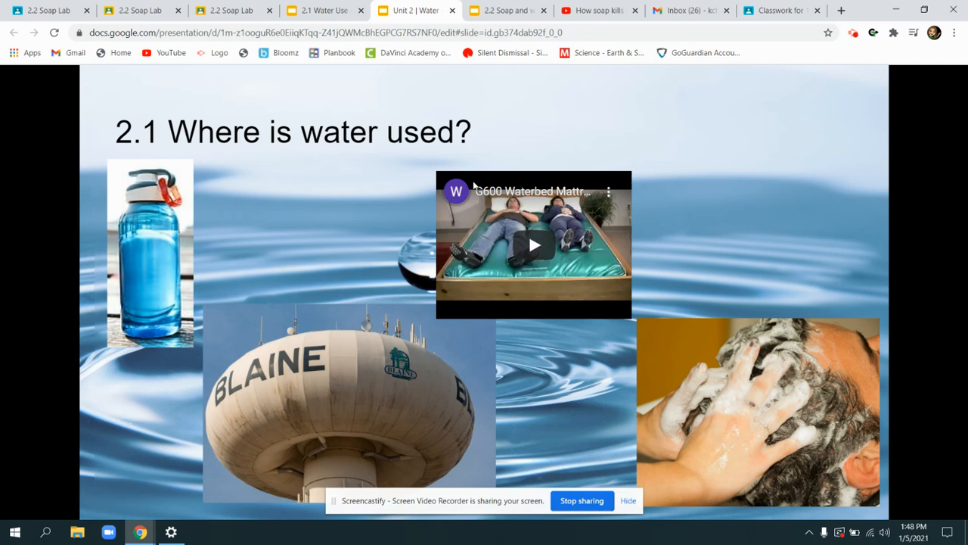
left_click(534, 244)
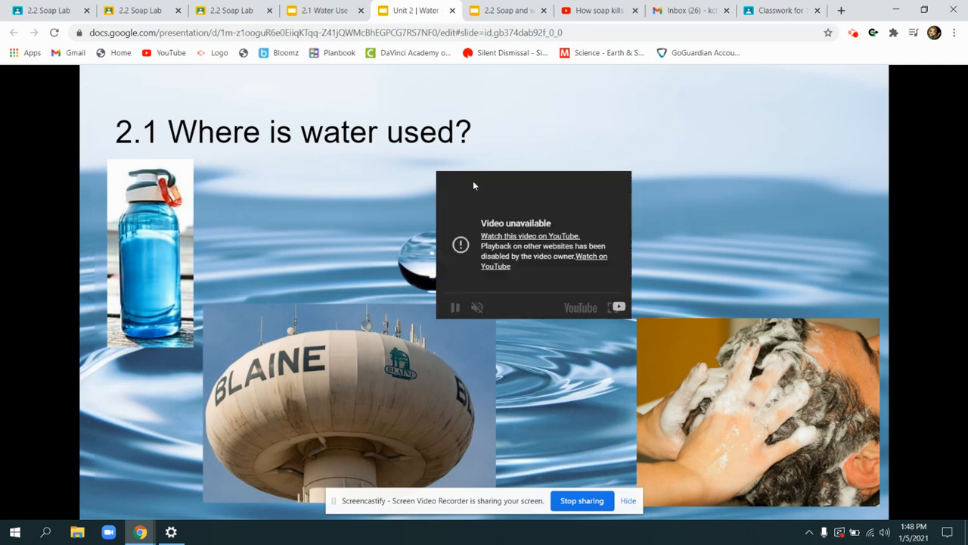
left_click(505, 9)
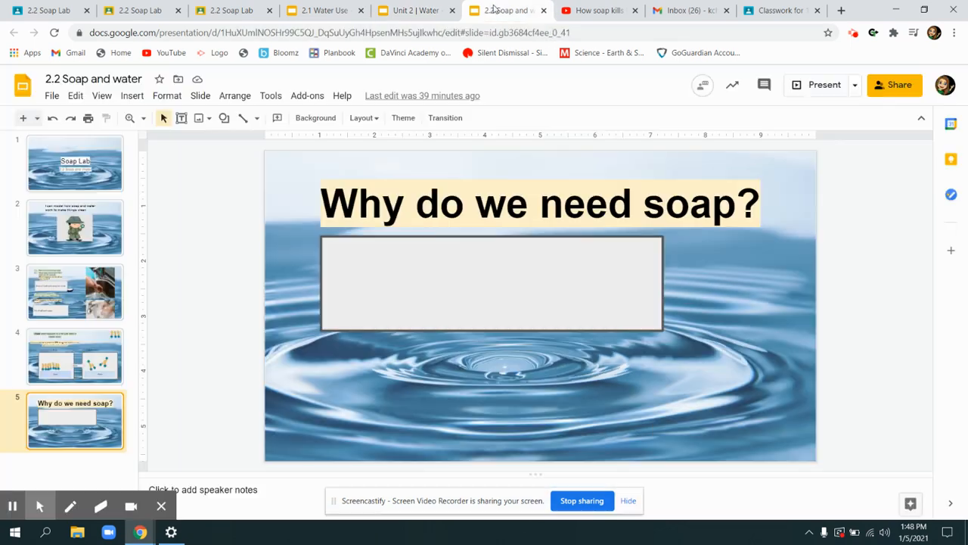
left_click(323, 10)
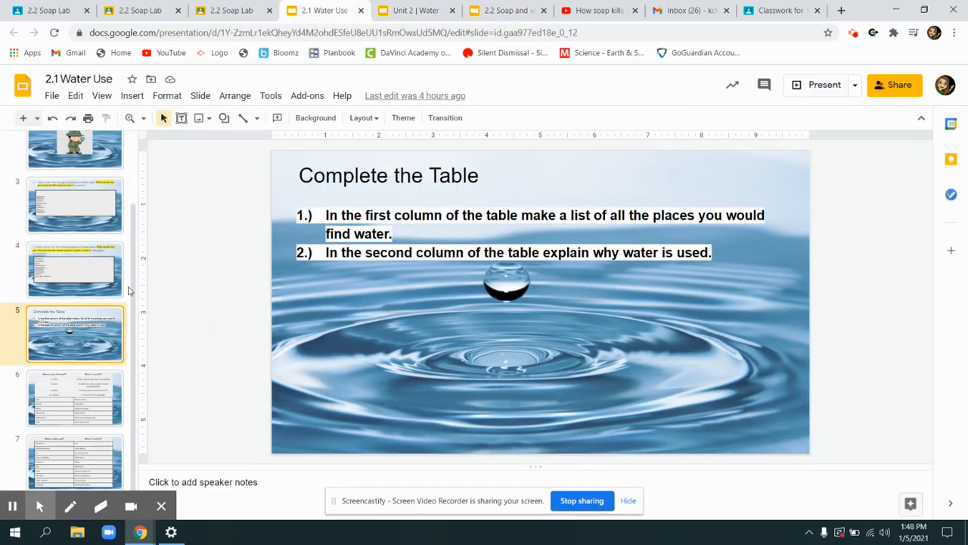
Open slide 6 with the completed table of where water is found and its uses
left_click(74, 397)
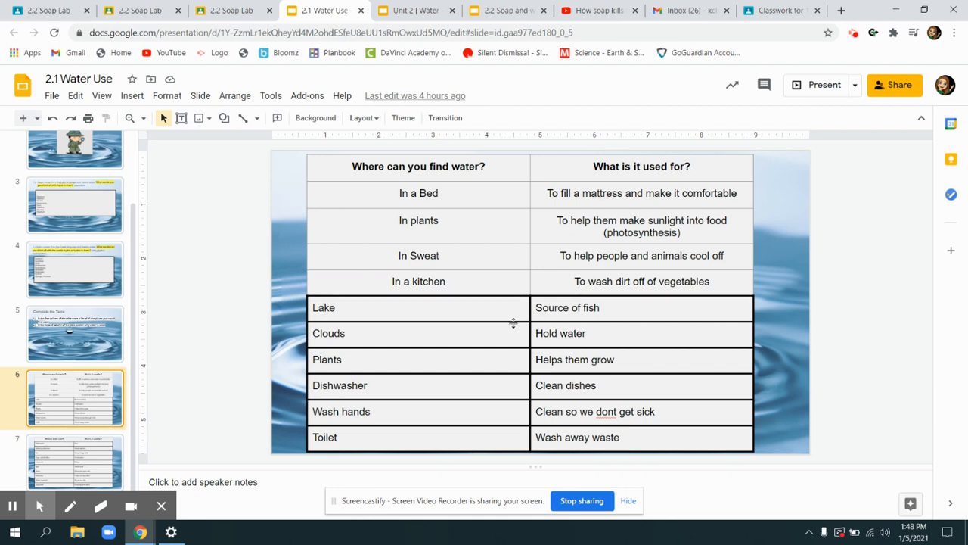
mouse_move(562, 331)
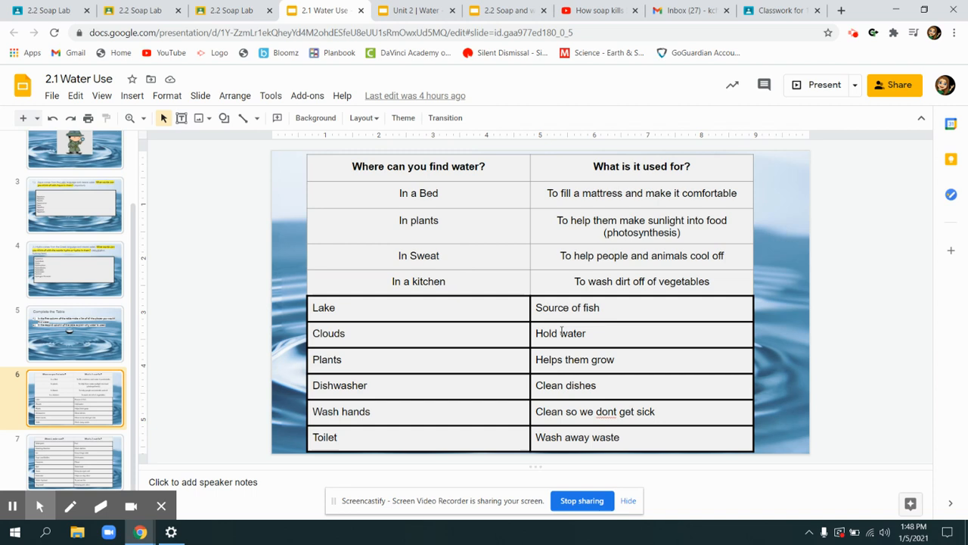
mouse_move(498, 370)
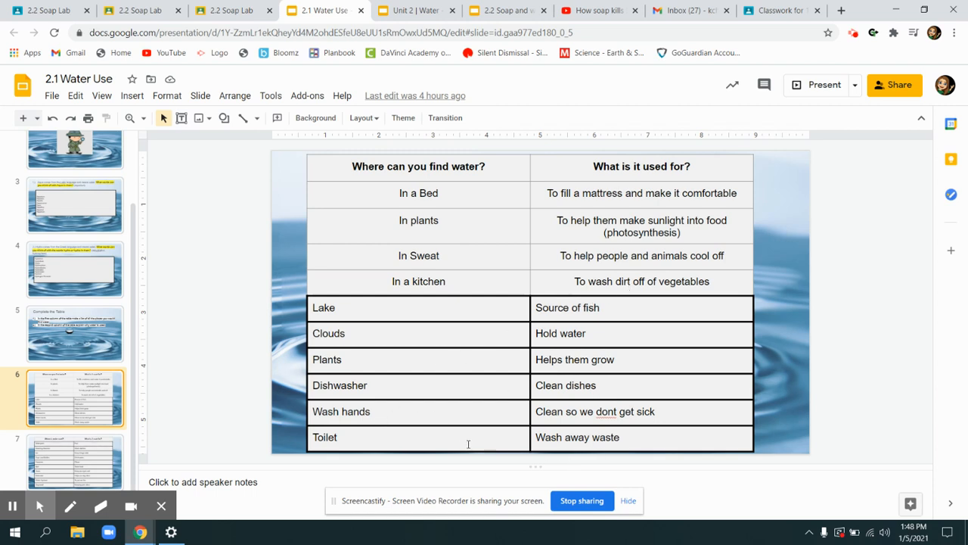
mouse_move(359, 411)
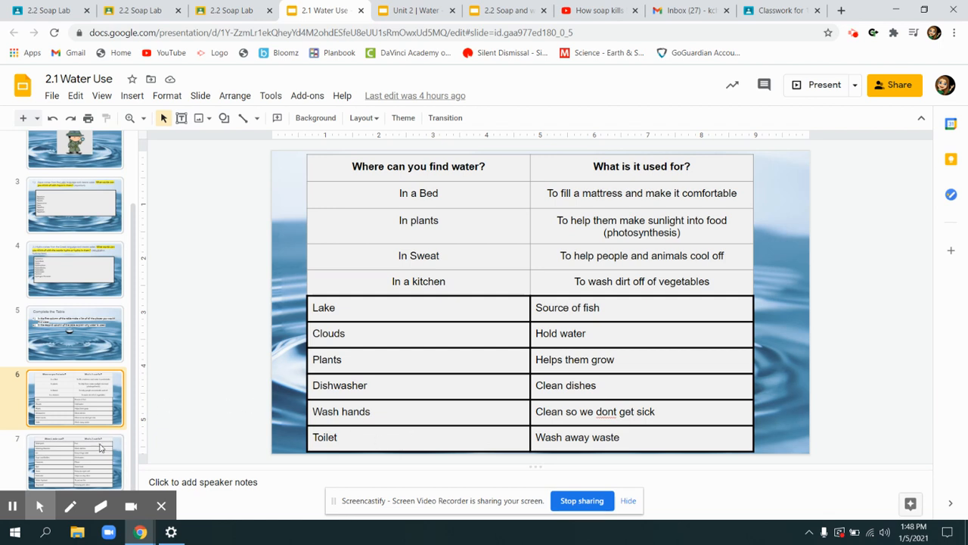
View slide 7's water uses table, then go back to slide 2
left_click(74, 461)
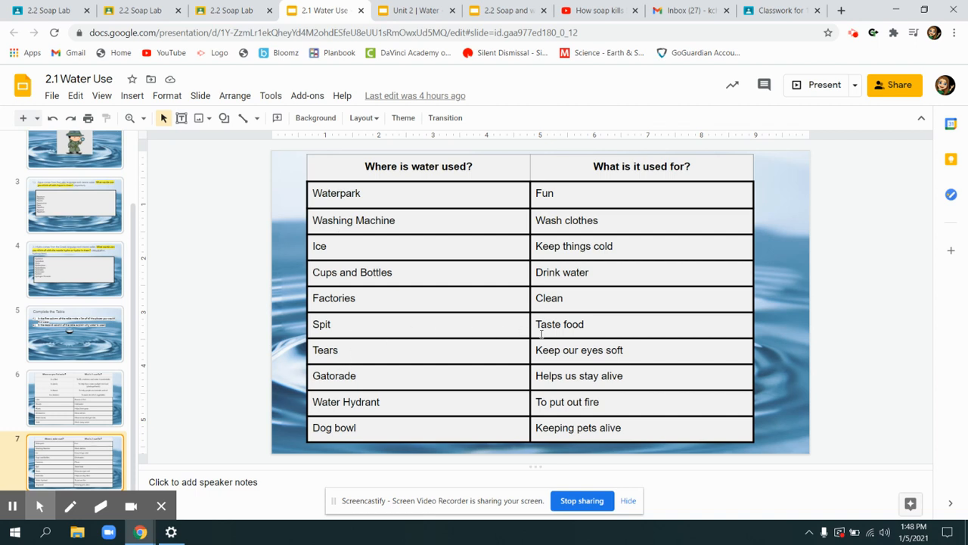
mouse_move(507, 377)
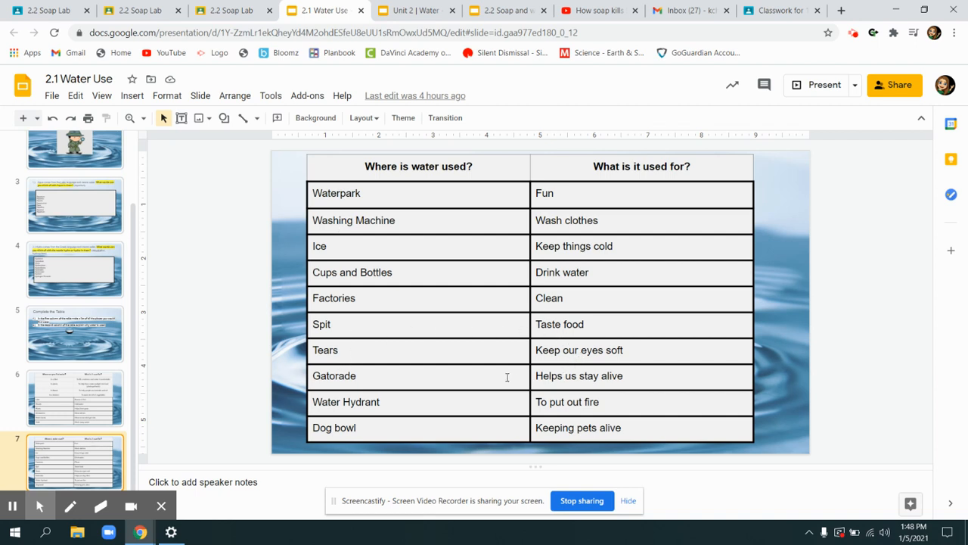
mouse_move(447, 332)
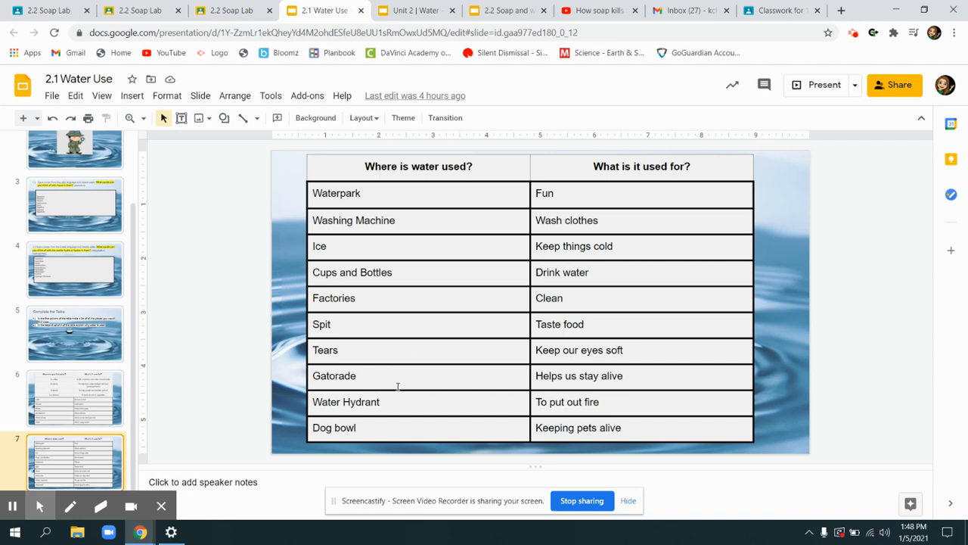
mouse_move(403, 381)
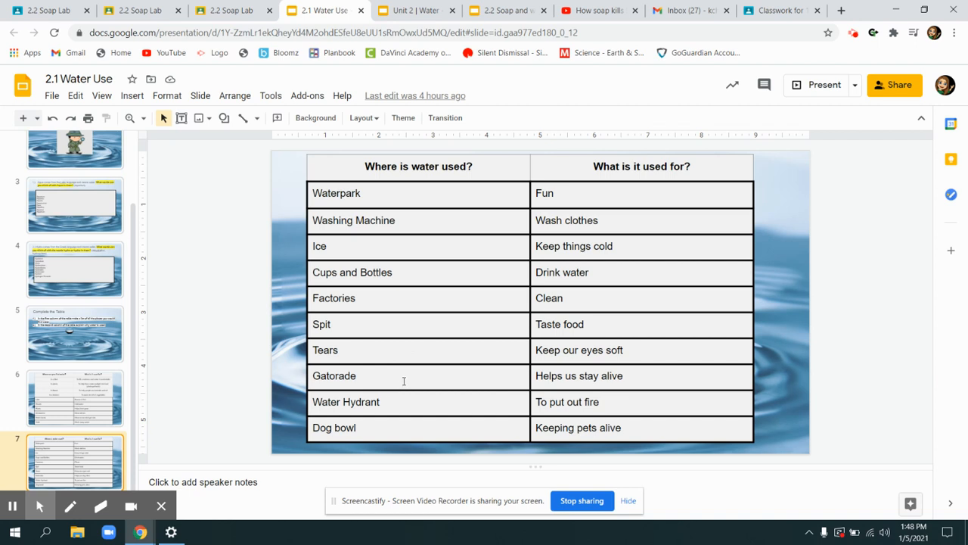
mouse_move(242, 386)
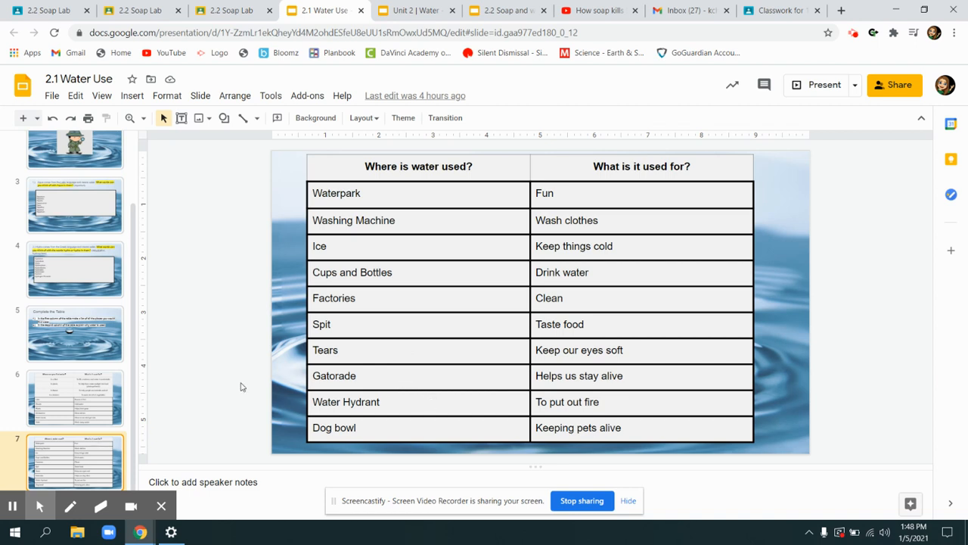
mouse_move(197, 320)
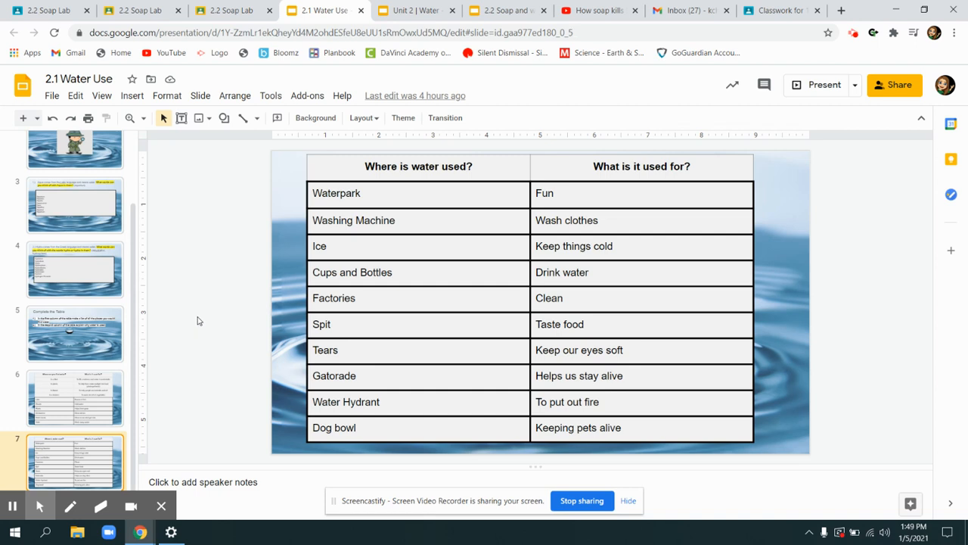
left_click(74, 174)
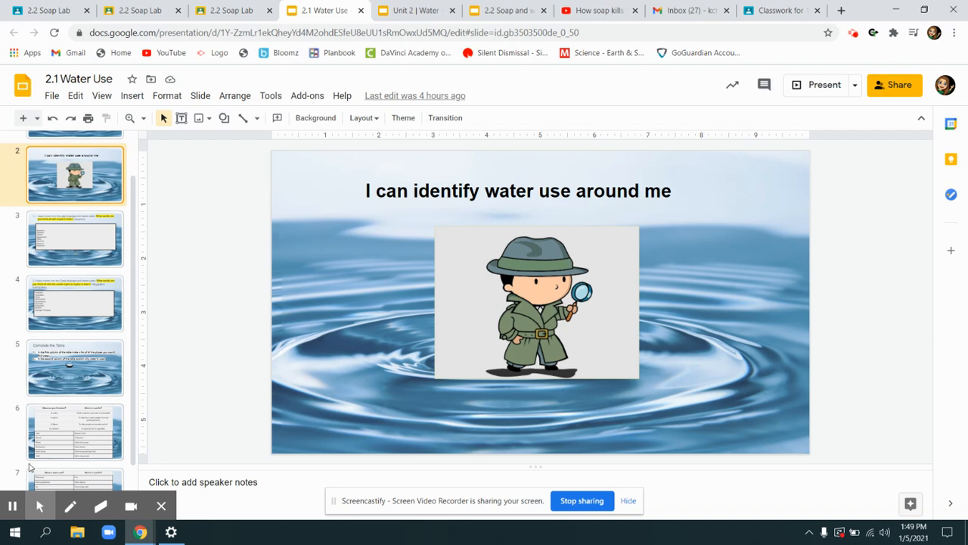
mouse_move(12, 506)
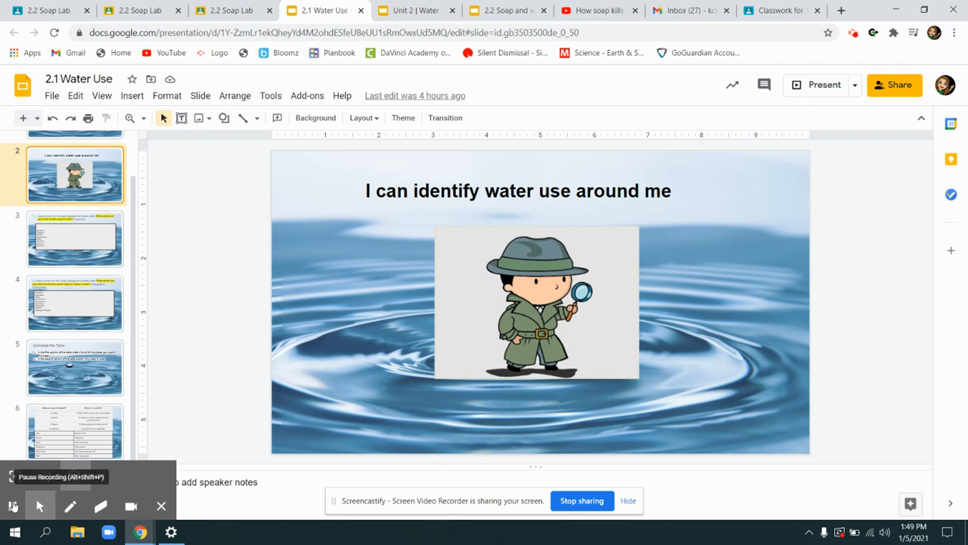